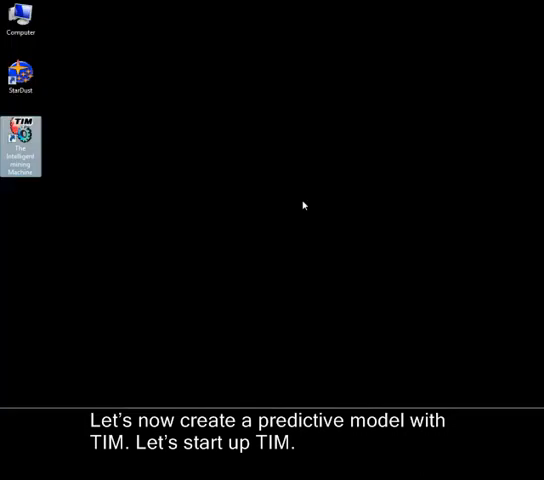
# - Launch TIM and start the Simple Wizard for a new predictive model project
pyautogui.doubleClick(24, 138)
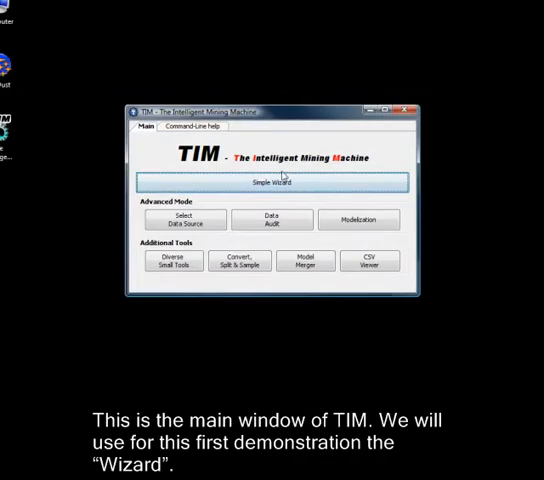
pyautogui.click(272, 184)
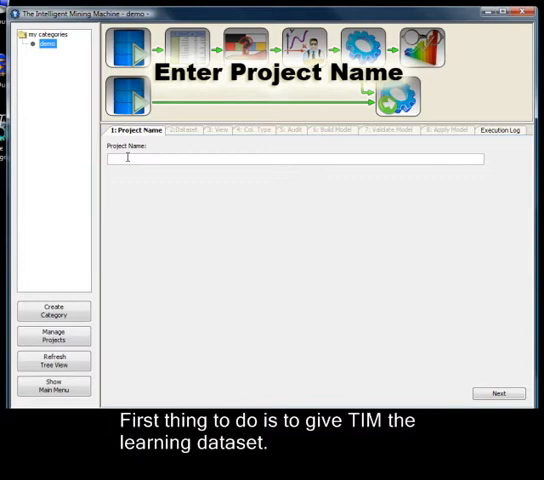
# - Name the project 'demo' and load cell2cell_demo.zip as the learning dataset
pyautogui.write('demo')
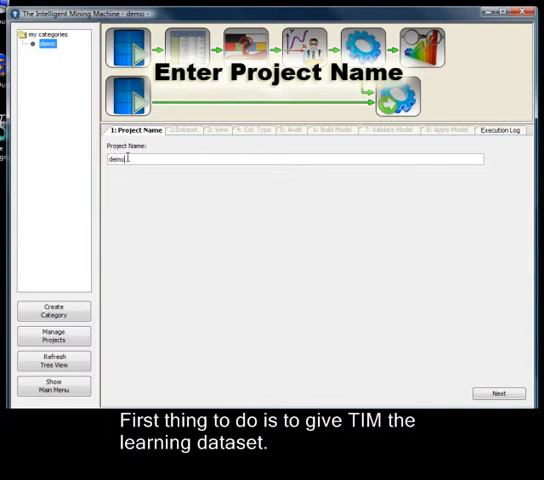
pyautogui.click(504, 392)
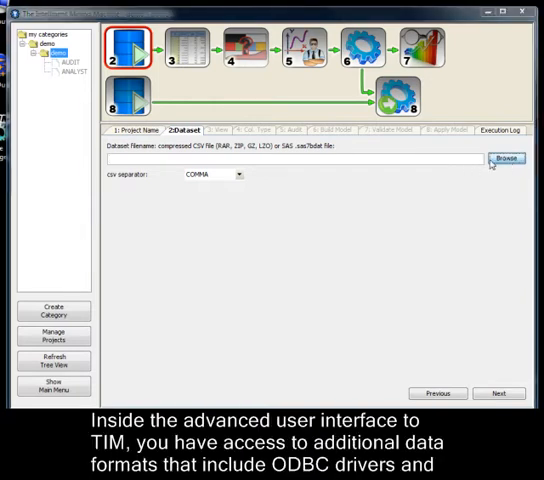
pyautogui.click(504, 158)
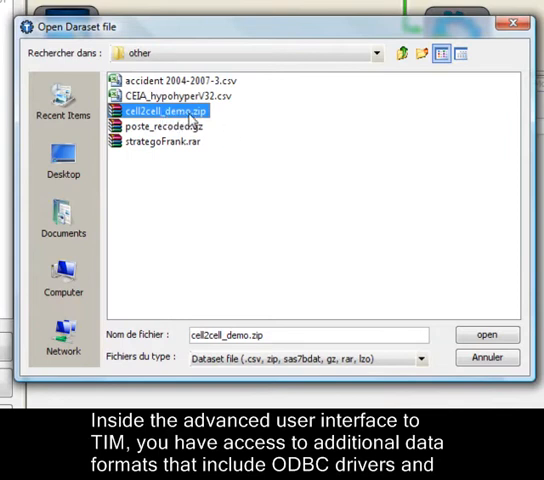
pyautogui.moveTo(484, 334)
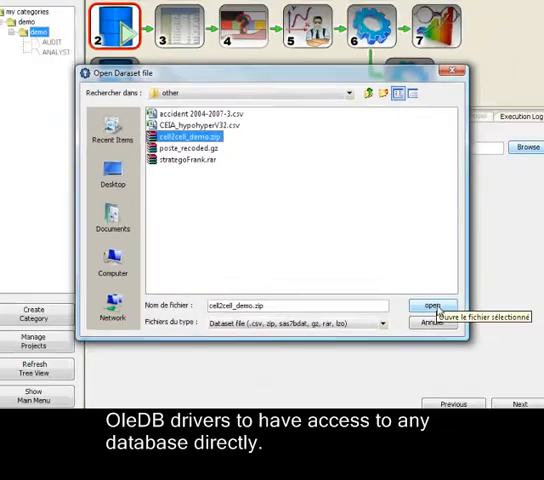
pyautogui.click(430, 304)
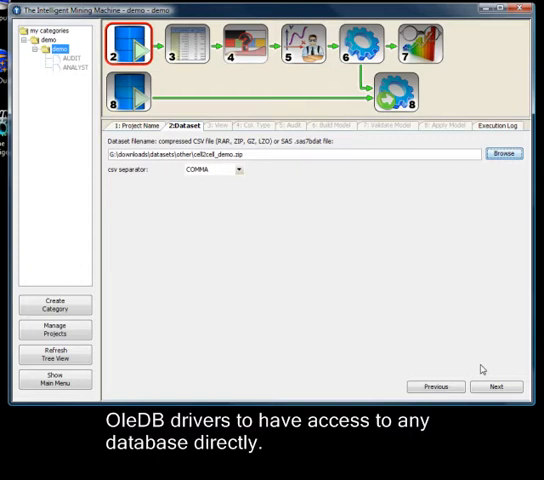
# - Advance to the View step and browse the dataset's first rows, one customer each
pyautogui.click(184, 48)
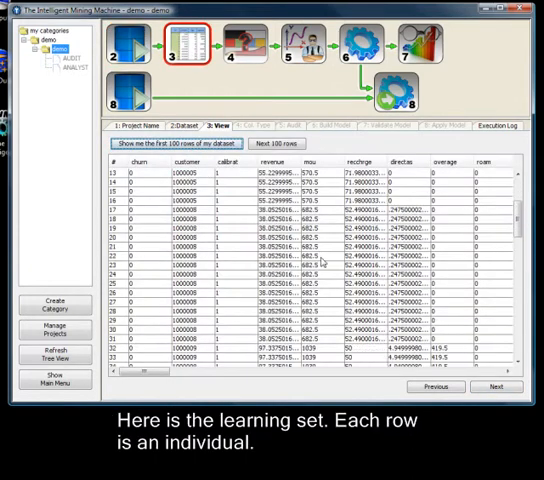
pyautogui.scroll(3)
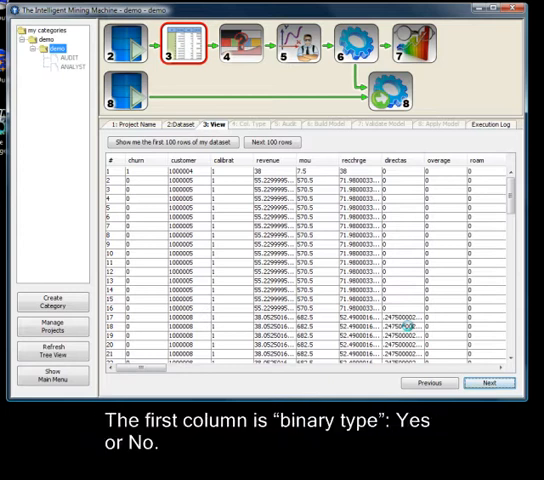
# - Set Customer ID's column type to Key beside the churn target, then continue to Audit
pyautogui.click(236, 44)
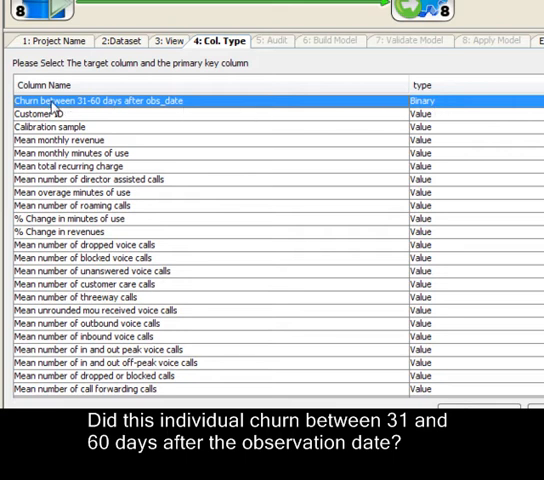
pyautogui.moveTo(96, 120)
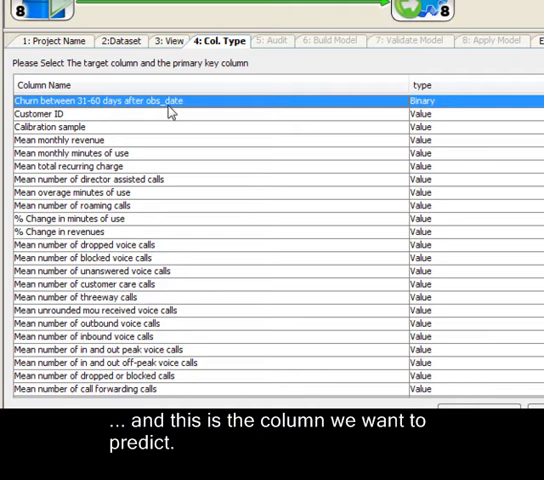
pyautogui.click(422, 100)
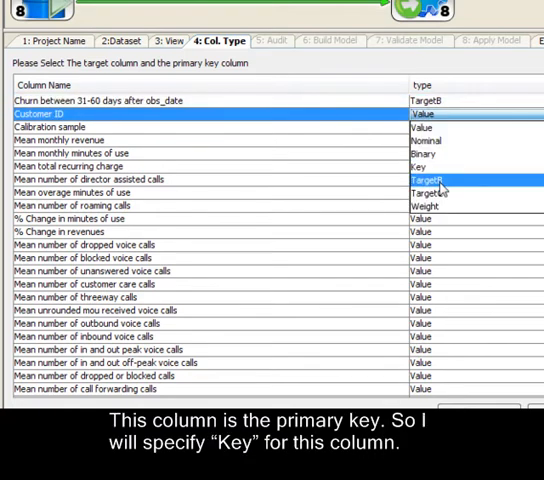
pyautogui.click(420, 166)
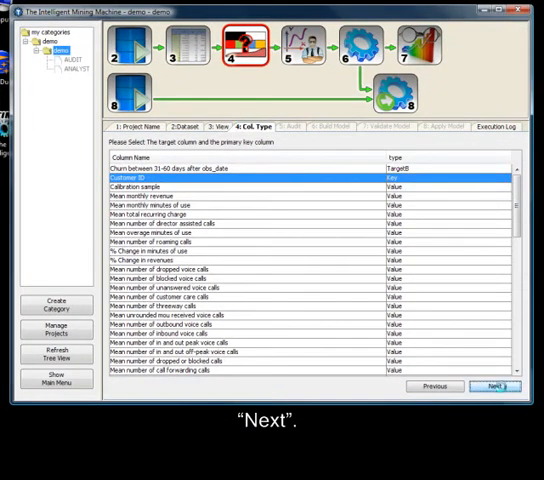
pyautogui.click(496, 388)
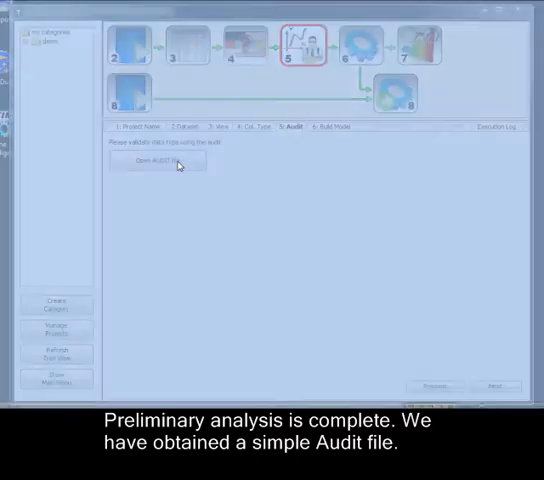
# - Run Start Audit to produce the dataset's preliminary audit report
pyautogui.click(156, 160)
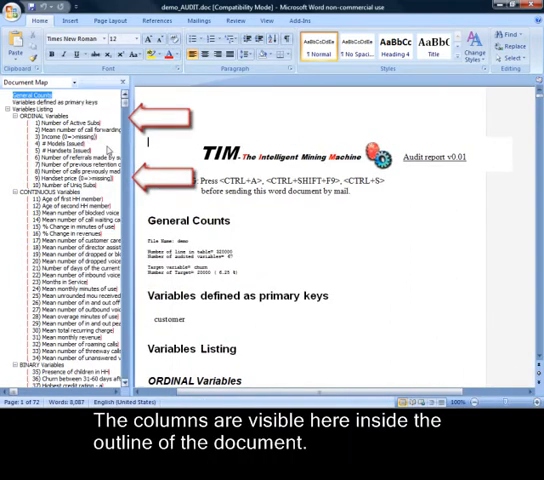
# - Scroll the Word audit report to section 30, Mean total recurring charge, and review its statistics
pyautogui.scroll(-3)
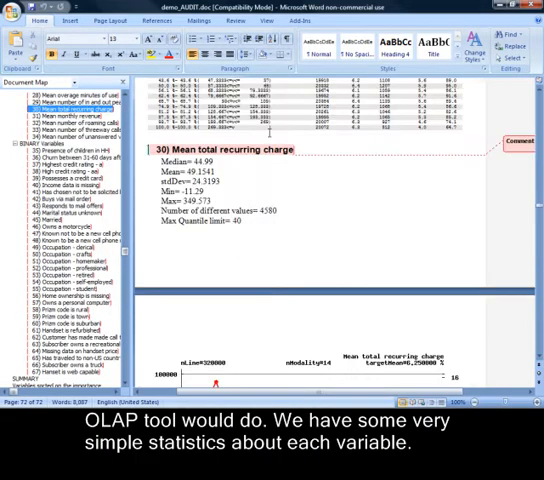
pyautogui.scroll(-3)
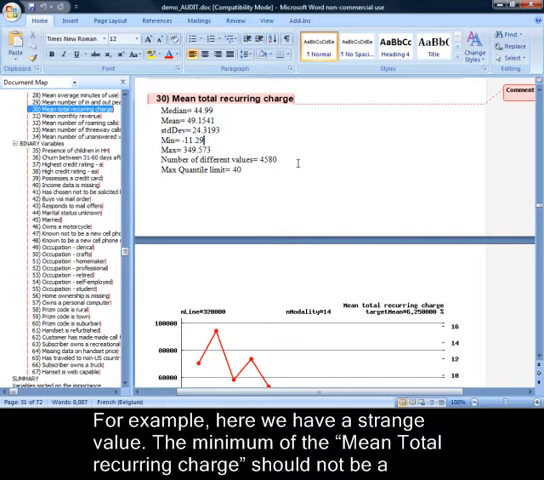
pyautogui.scroll(-3)
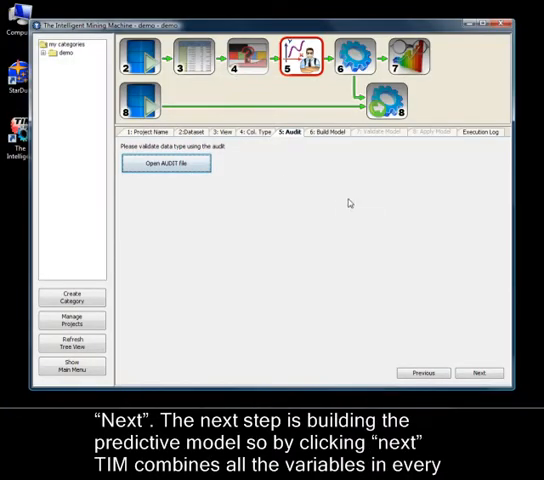
# - Build the churn model from all audited variables and wait until Validate Model appears
pyautogui.click(474, 372)
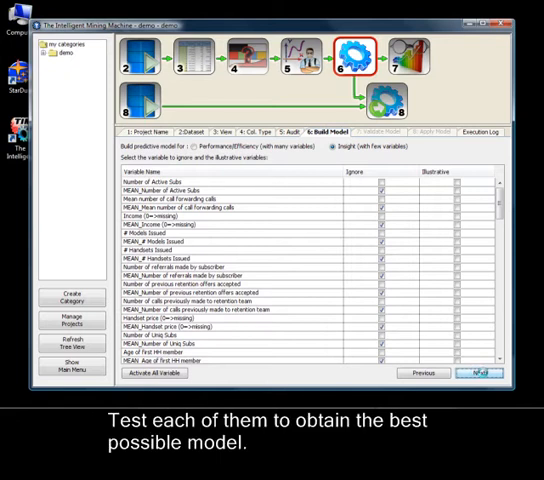
pyautogui.click(480, 372)
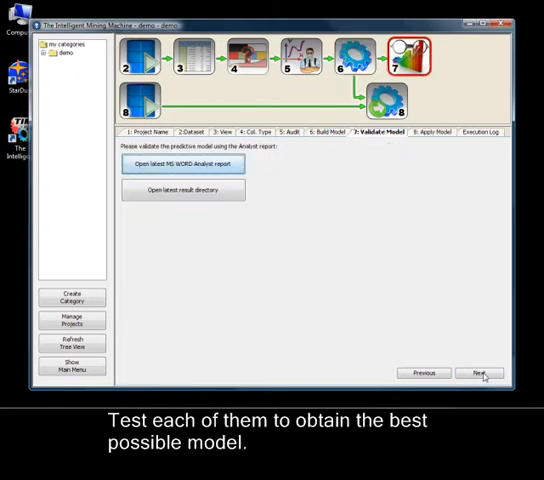
pyautogui.moveTo(356, 262)
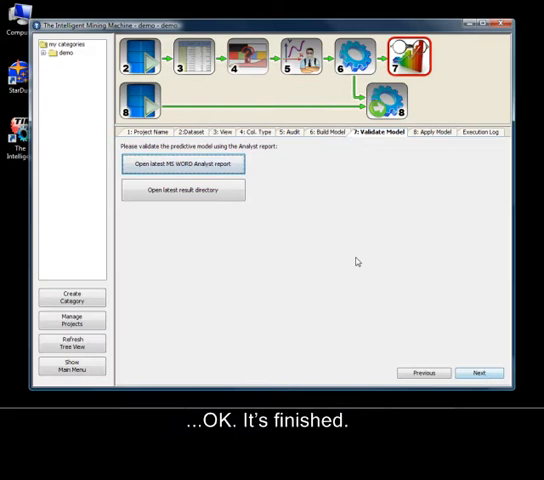
pyautogui.click(184, 164)
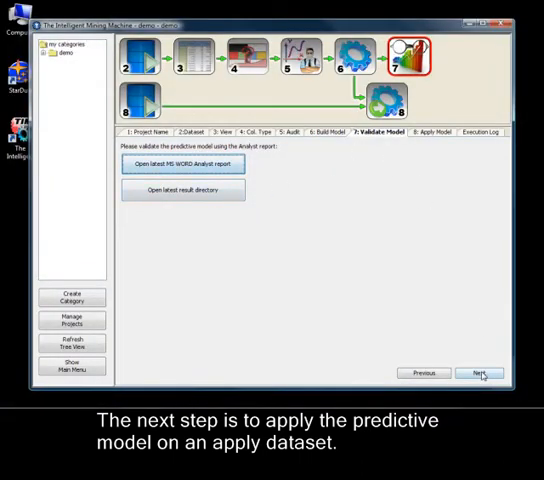
# - Advance to Apply Model and choose the output folder for the results
pyautogui.click(488, 372)
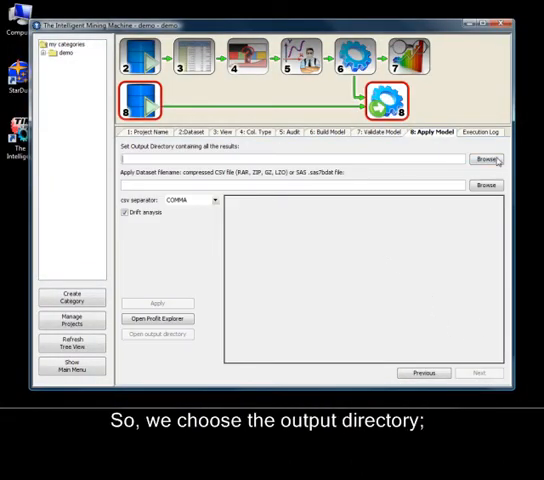
pyautogui.click(484, 160)
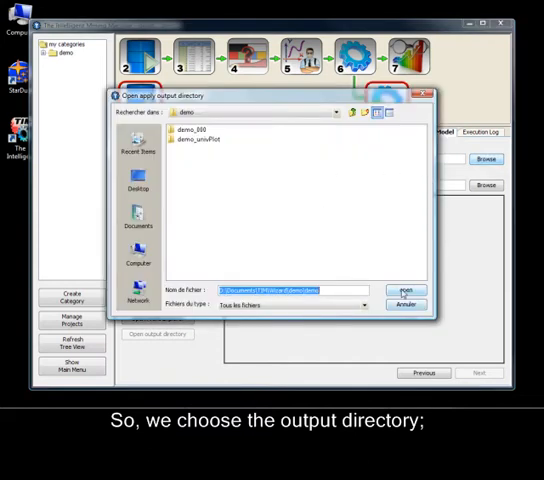
pyautogui.click(404, 288)
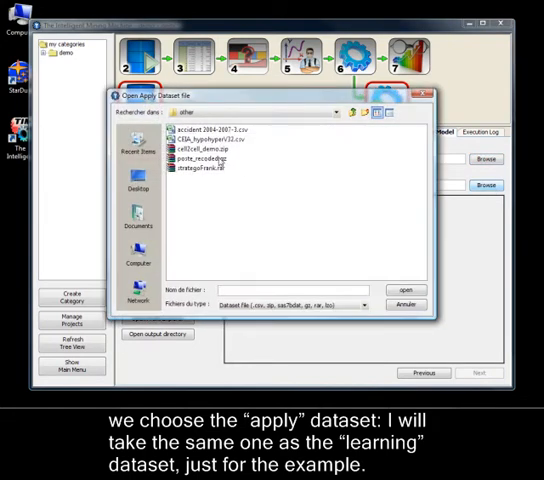
# - Select the same dataset as the apply file and run Apply on it
pyautogui.click(200, 156)
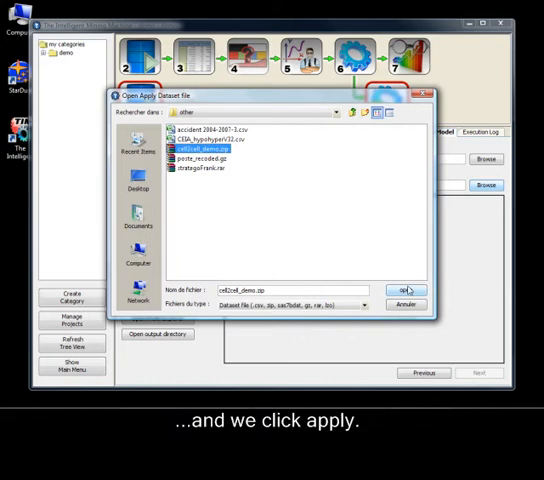
pyautogui.click(406, 290)
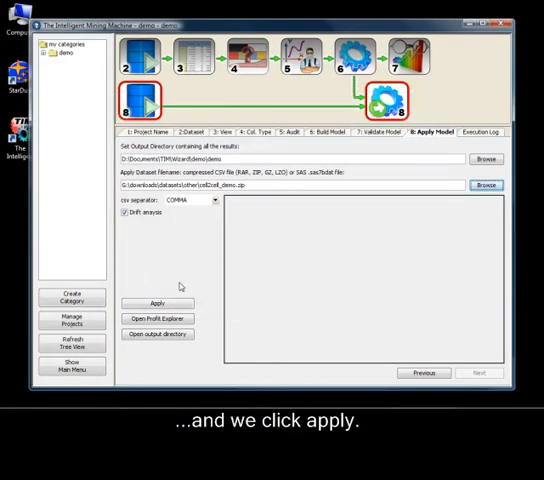
pyautogui.click(156, 304)
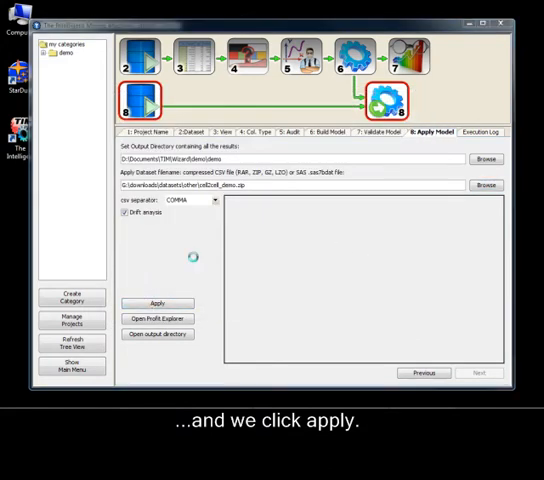
pyautogui.click(156, 304)
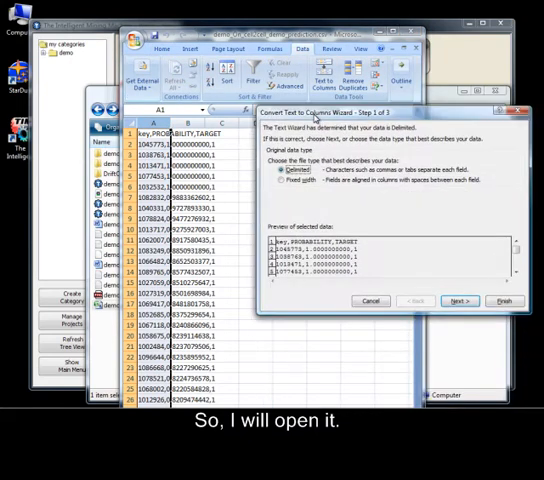
# - Use Text to Columns (Delimited) so the results show key, PROBABILITY and TARGET columns
pyautogui.click(456, 300)
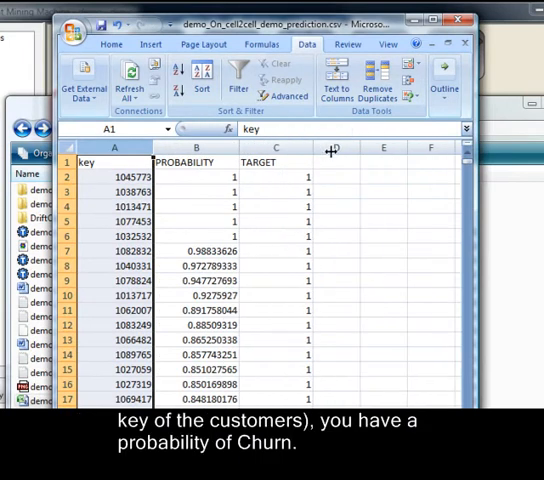
pyautogui.click(112, 176)
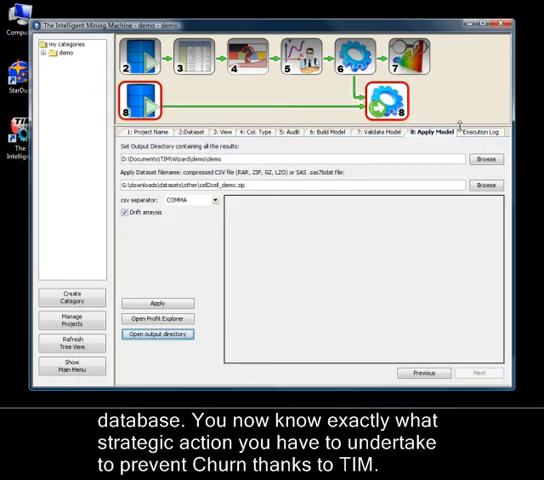
pyautogui.moveTo(478, 136)
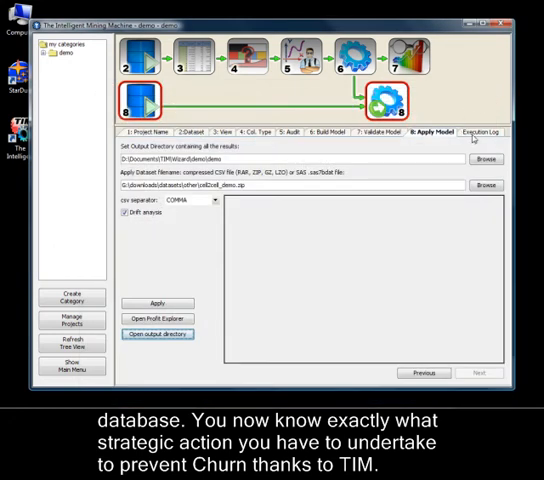